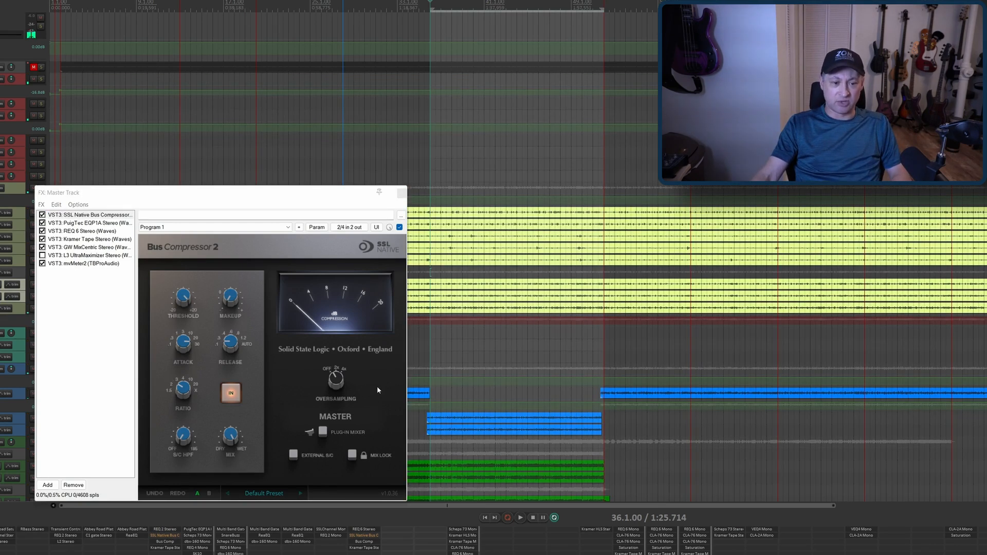
- Insert JS: Bus Comp (Tukan) into the Master chain after the SSL Bus Compressor
left_click(519, 517)
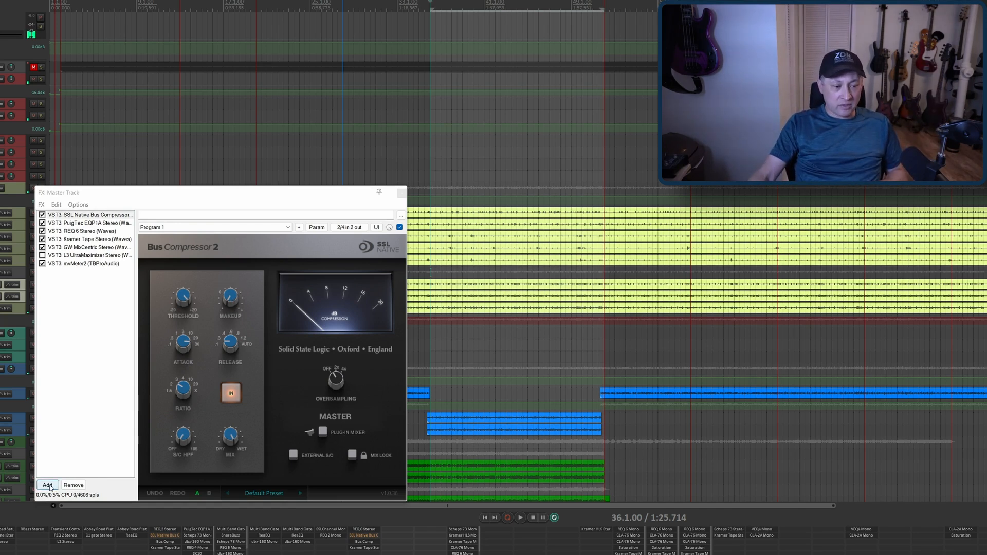
left_click(47, 484)
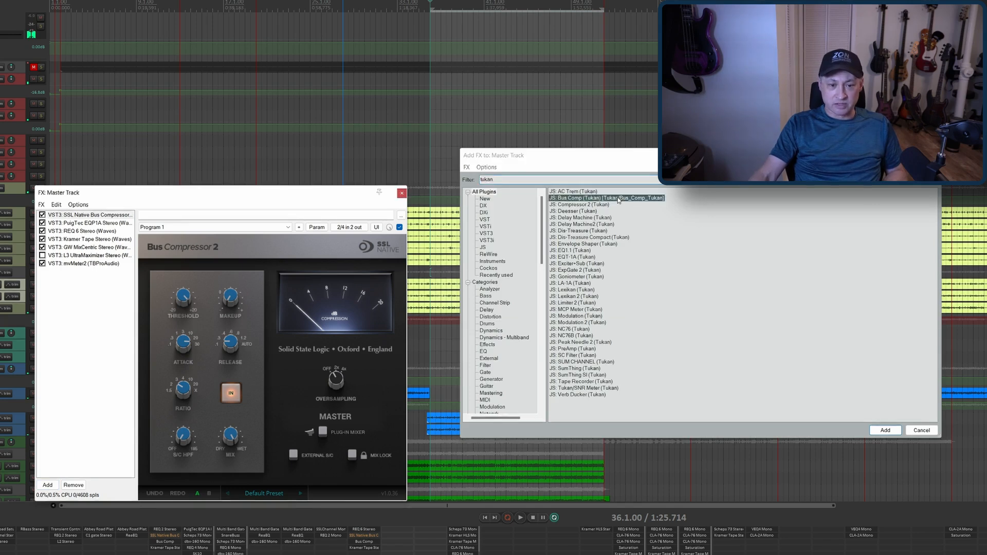
left_click(884, 429)
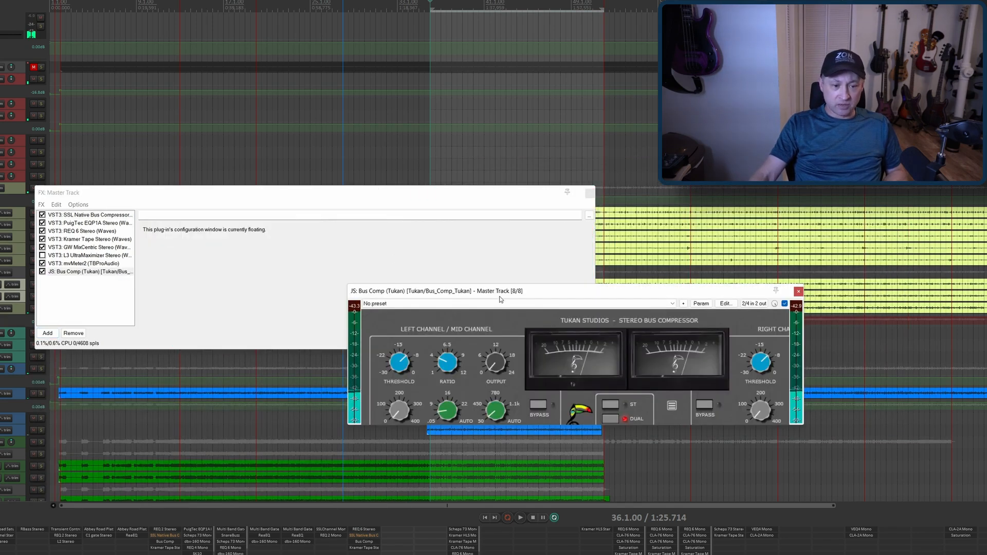
- Return to the SSL compressor's controls and bypass the new Tukan Bus Comp
left_click(89, 215)
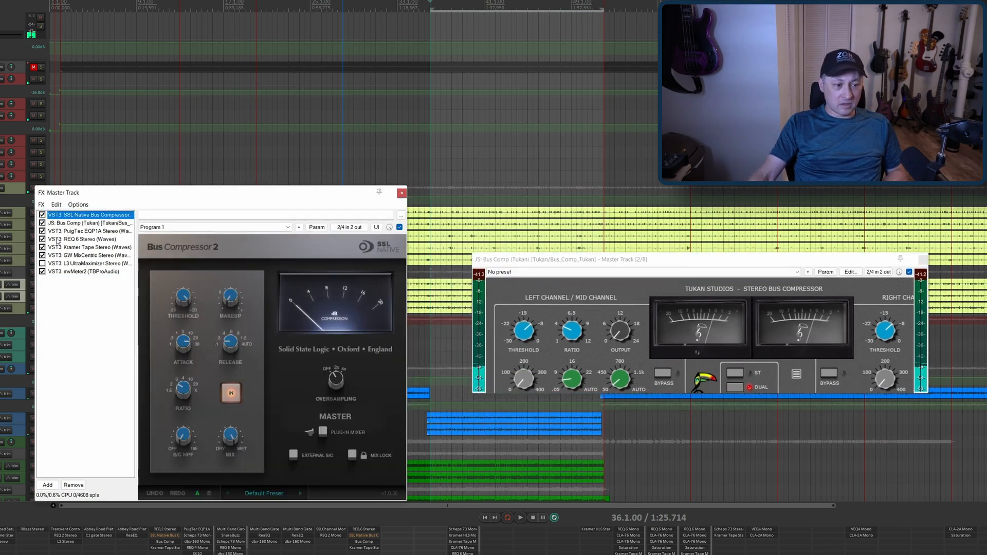
left_click(42, 222)
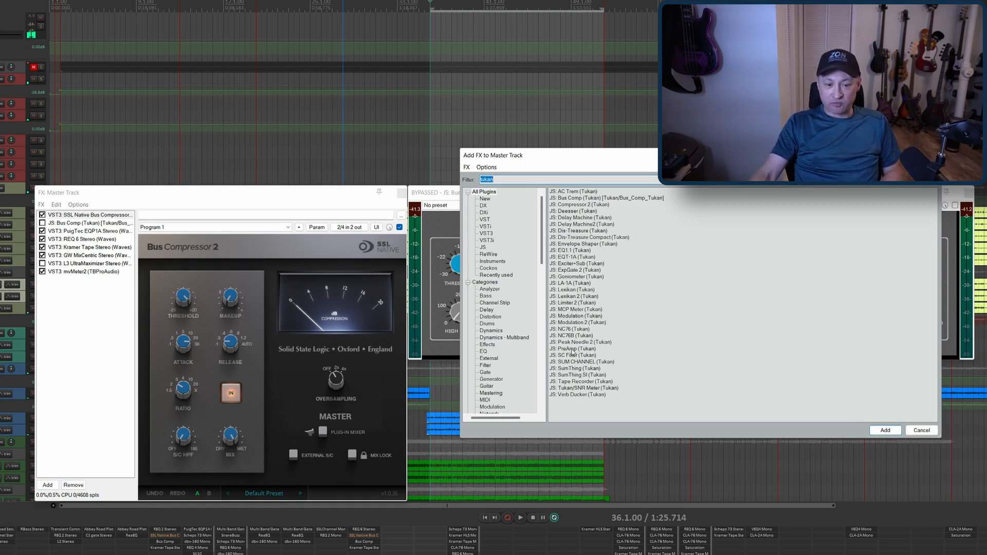
- Insert JS: PreAmp (Tukan) as the third Master effect, left bypassed
double_click(572, 348)
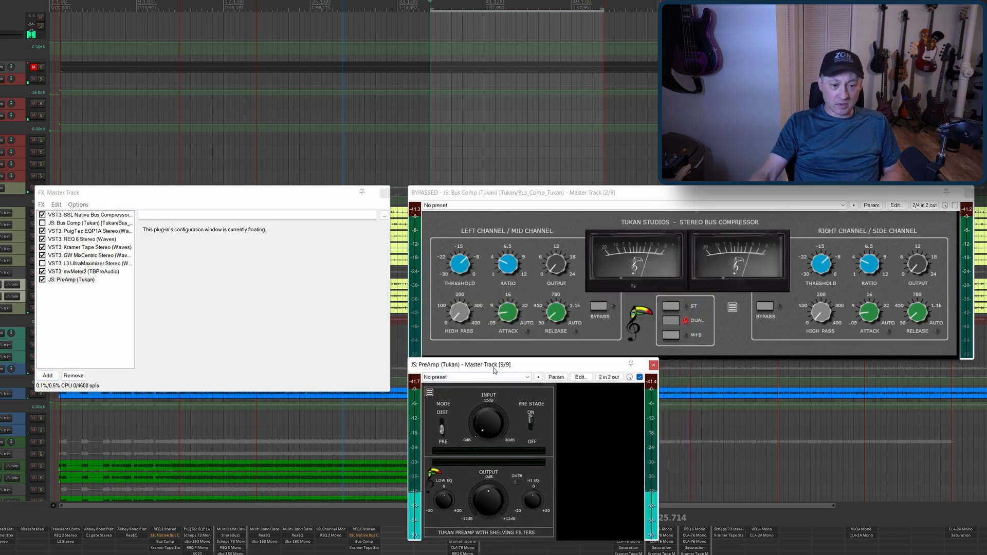
left_click(71, 280)
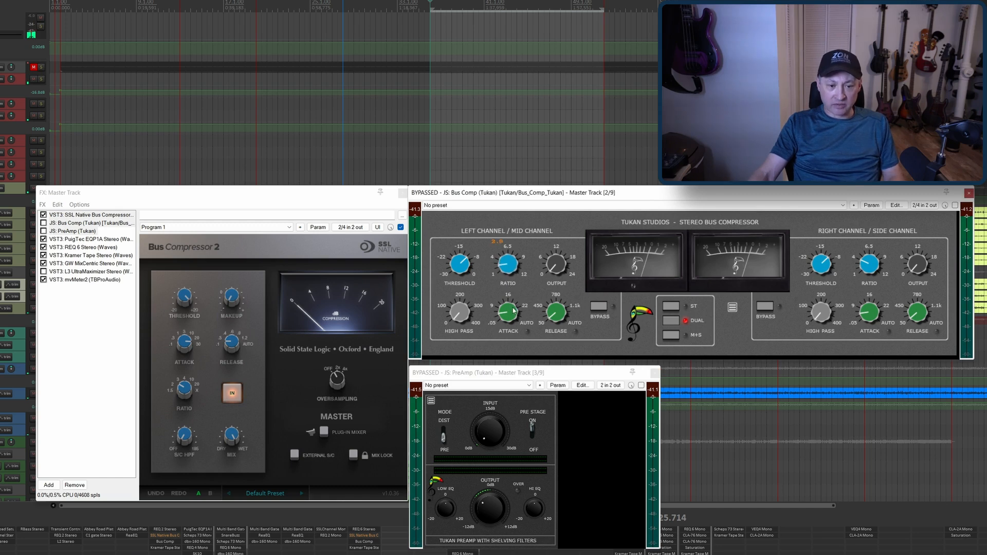
- Set the Tukan Bus Comp ratio and attack, switch it to ST mode, and select the first three plugins
left_click_drag(506, 313, 506, 326)
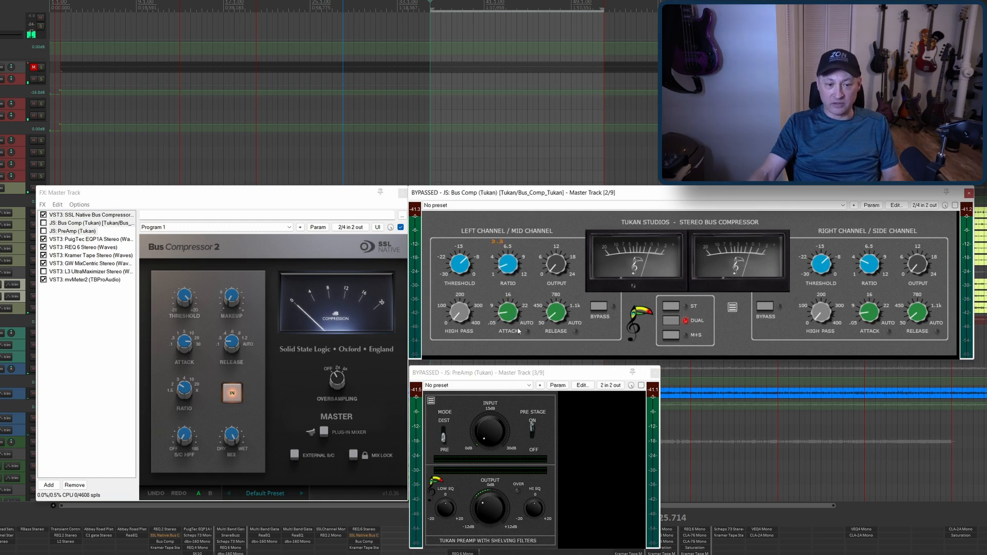
left_click_drag(506, 264, 507, 258)
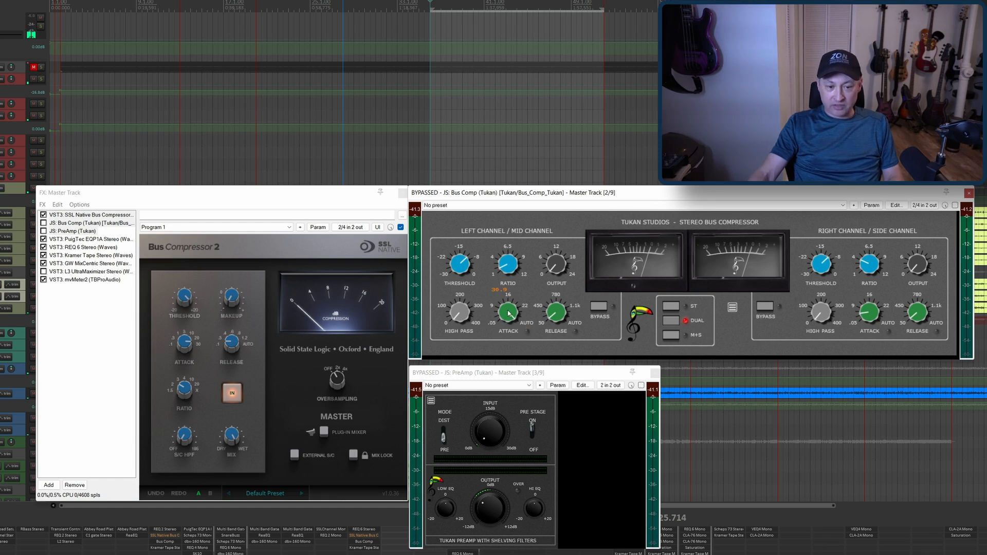
left_click_drag(507, 314, 507, 318)
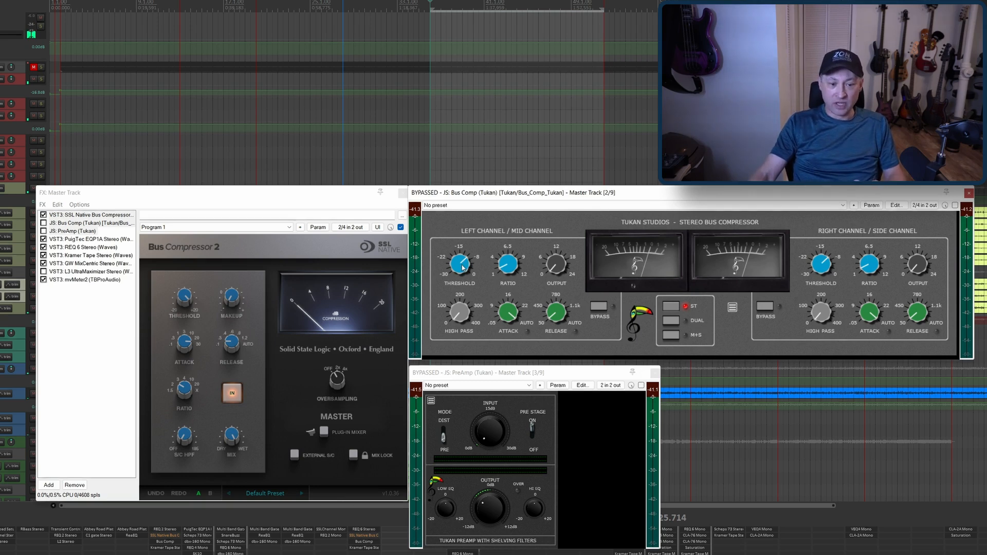
left_click_drag(458, 261, 459, 252)
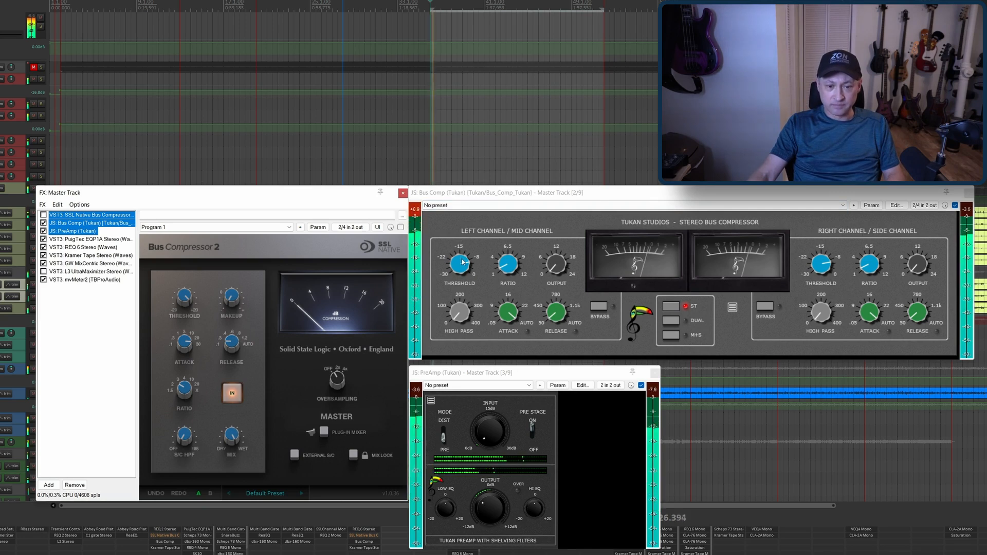
- Adjust the Tukan Bus Comp threshold and high-pass filter on the Master track
left_click_drag(459, 263, 459, 255)
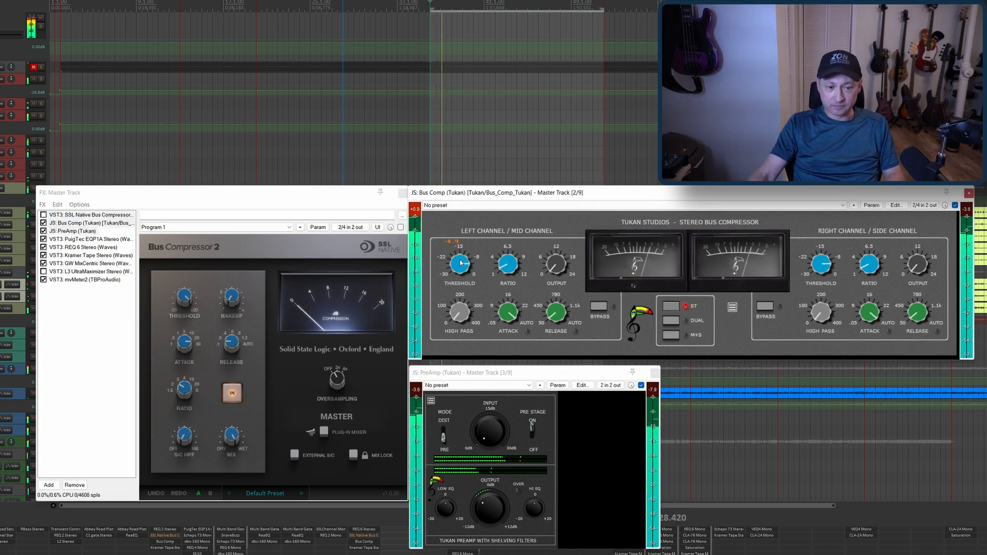
left_click_drag(458, 261, 457, 273)
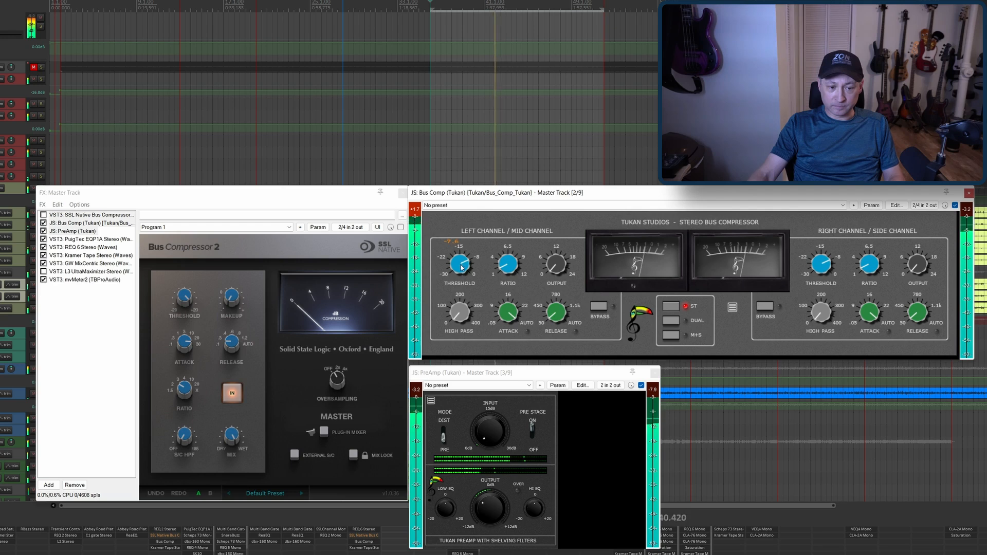
left_click_drag(458, 258, 459, 296)
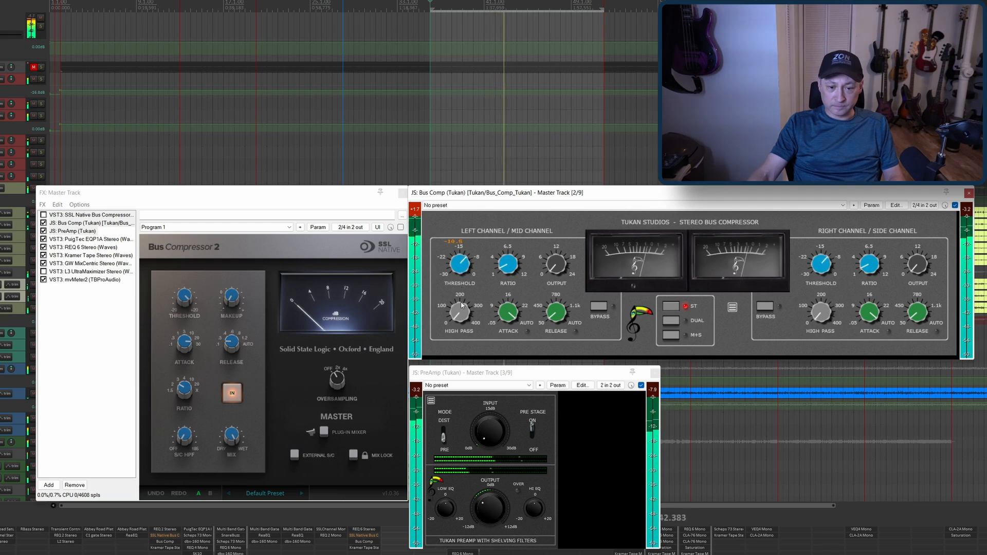
left_click_drag(461, 260, 461, 271)
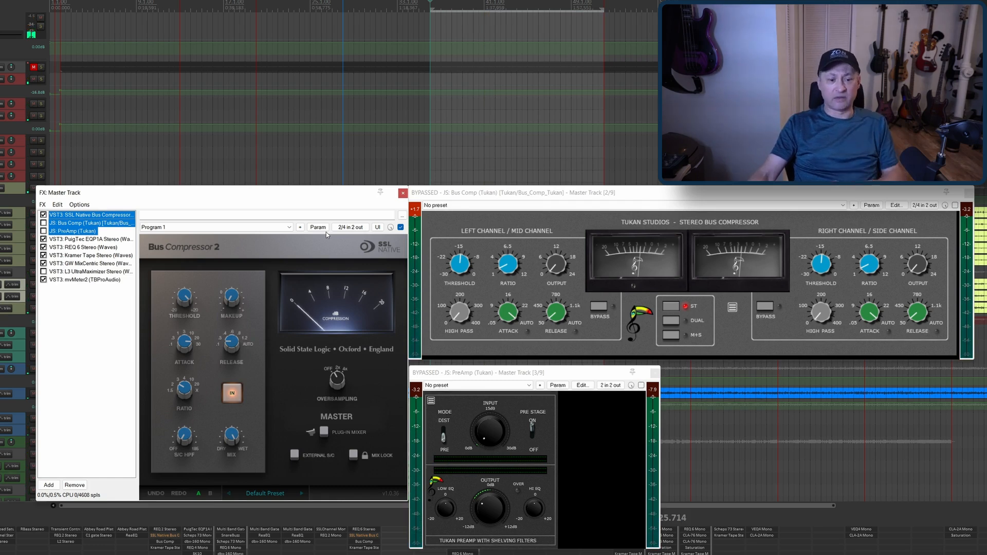
mouse_move(322, 277)
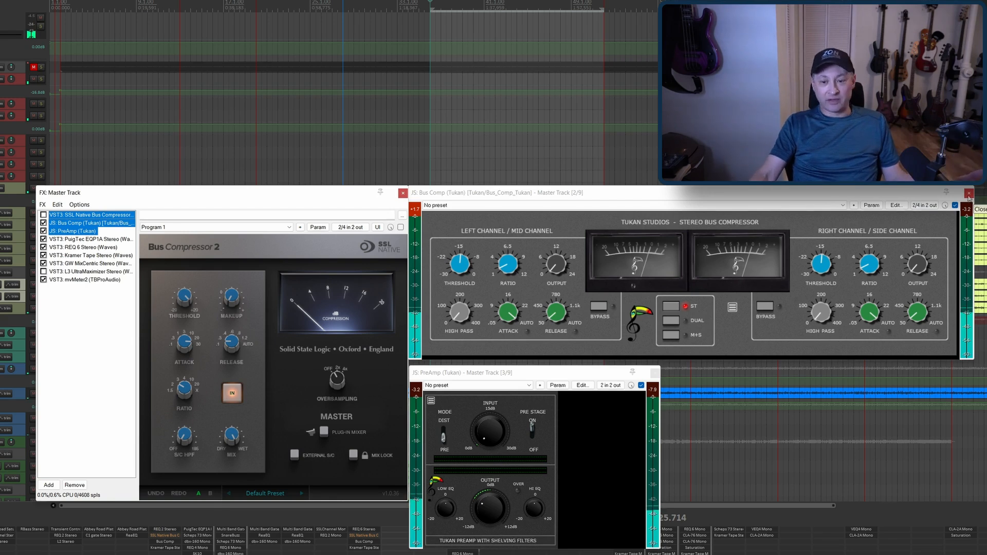
- Close the Master track's FX windows and bring up the PDRUMS effect chain
left_click(969, 193)
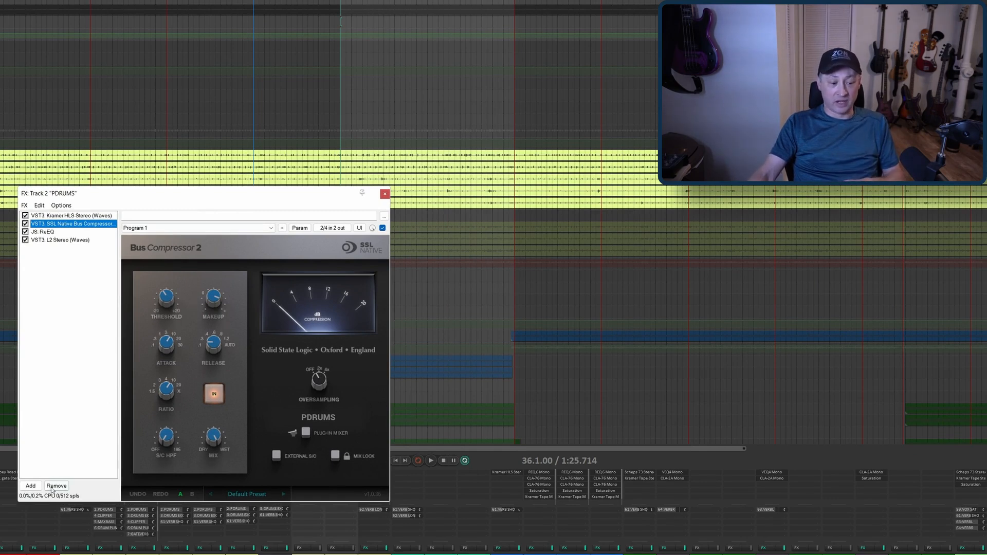
- Add the Tukan Bus Comp to PDRUMS and match its ratio and attack to the SSL compressor
left_click(30, 485)
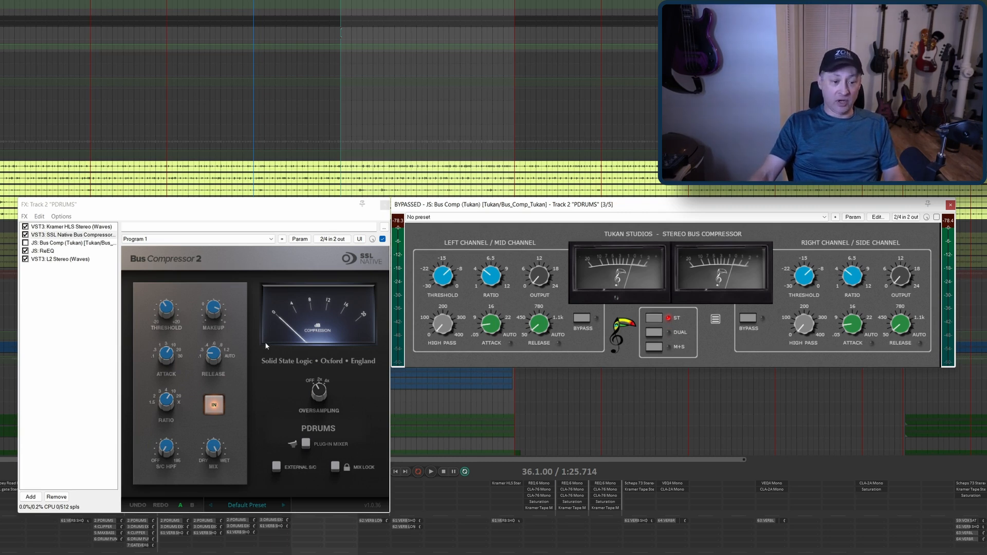
left_click_drag(490, 276, 490, 267)
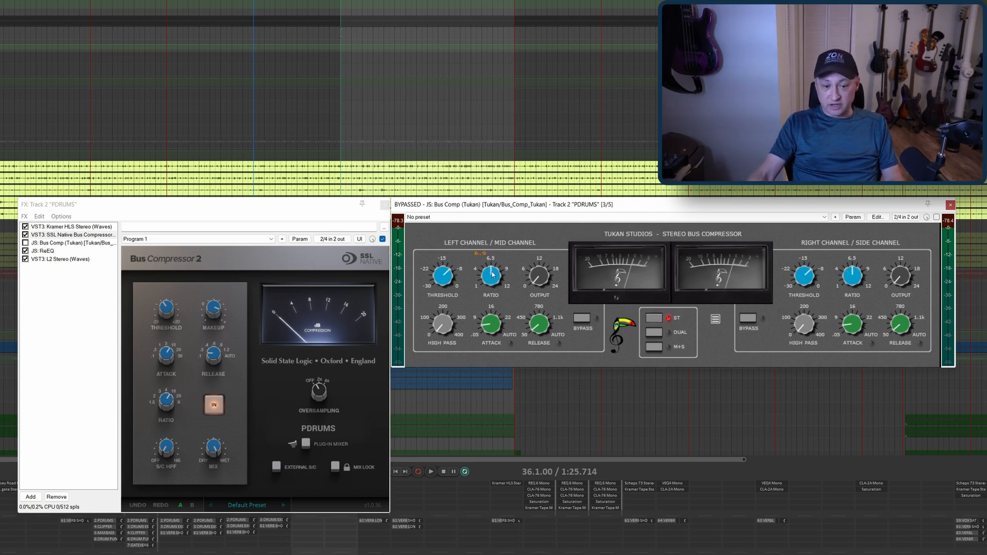
left_click_drag(490, 276, 495, 270)
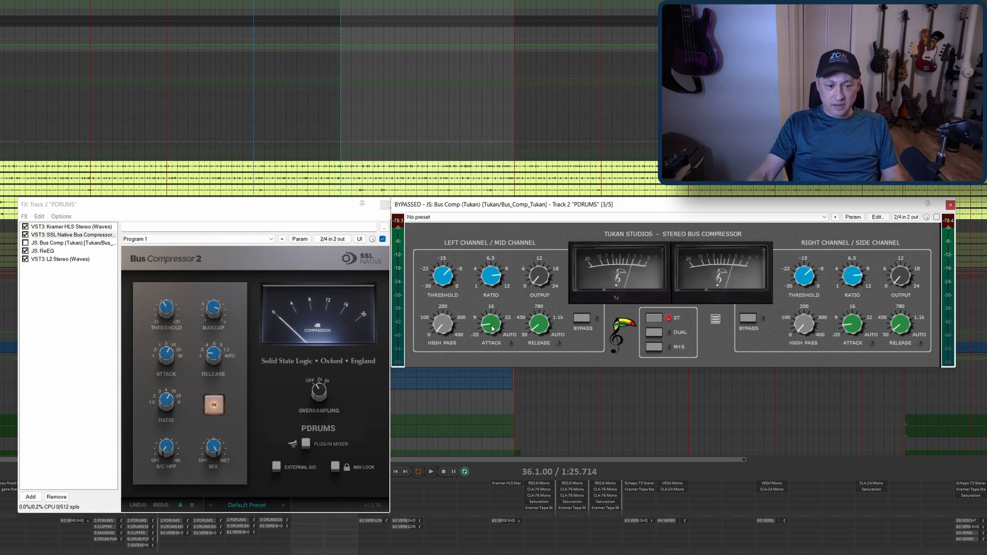
left_click_drag(490, 324, 490, 317)
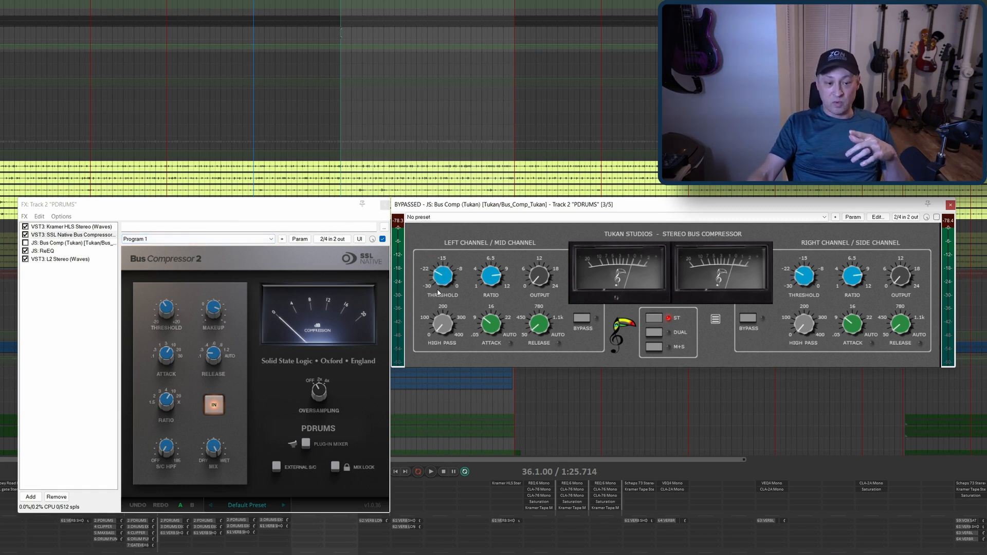
- Bypass the SSL on PDRUMS, enable the Tukan Bus Comp, and toggle its bypass to compare
left_click(71, 234)
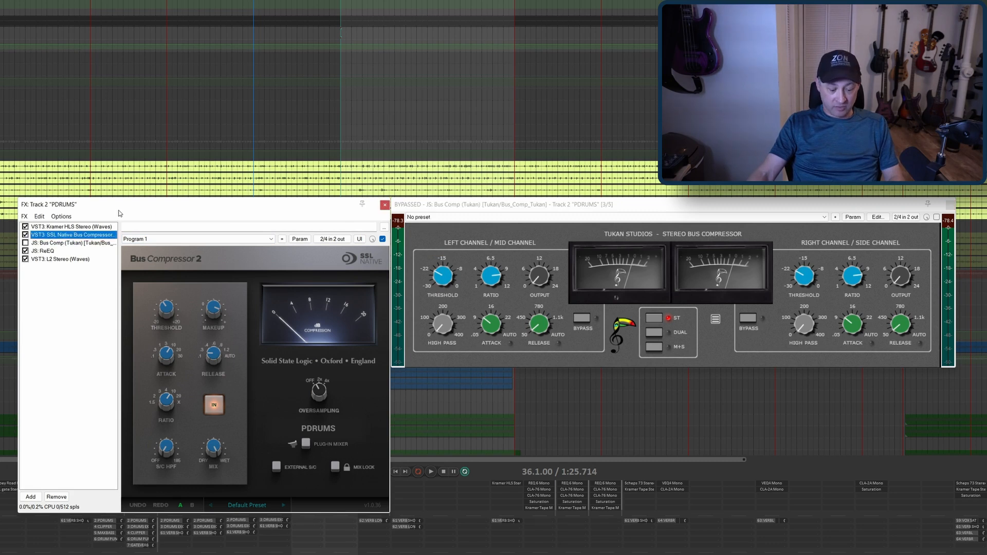
left_click(24, 234)
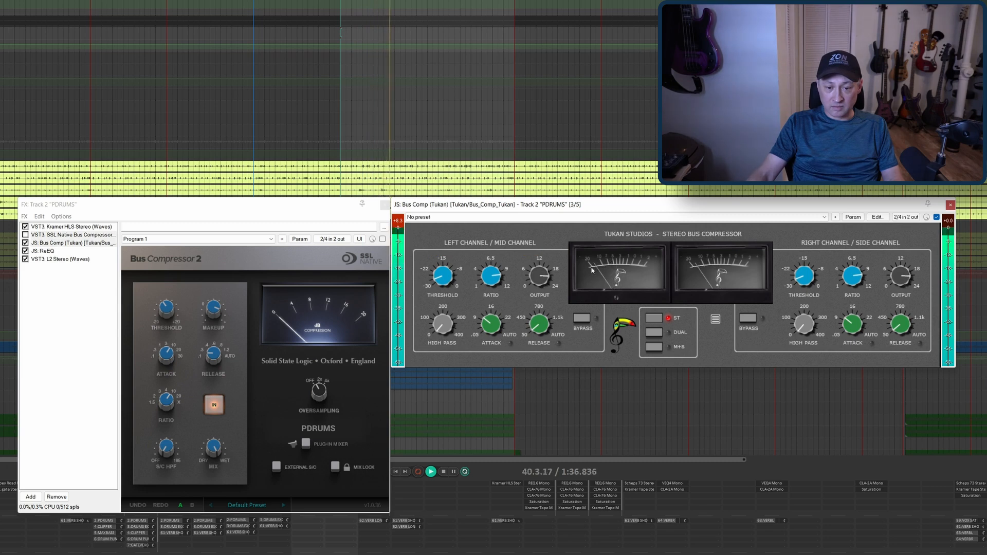
left_click(935, 217)
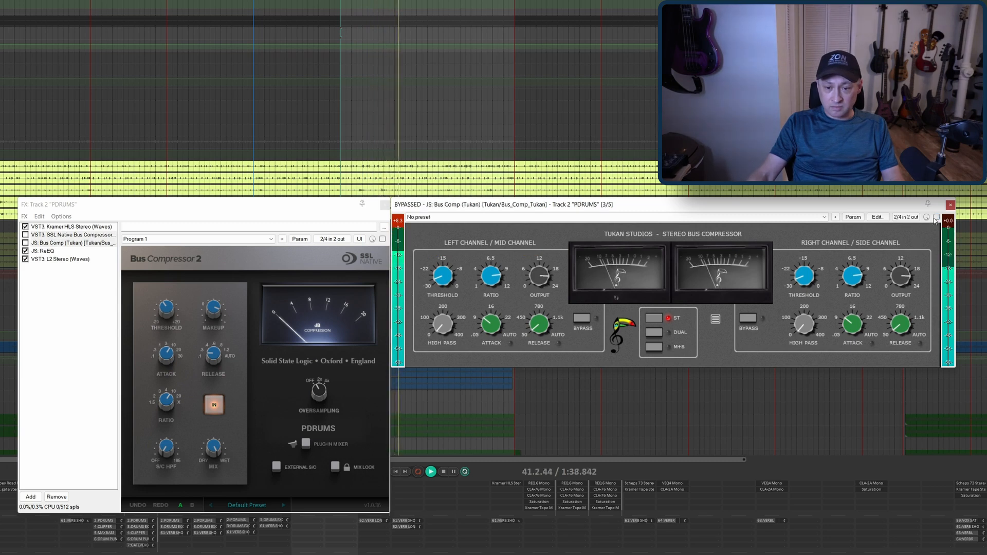
left_click(936, 217)
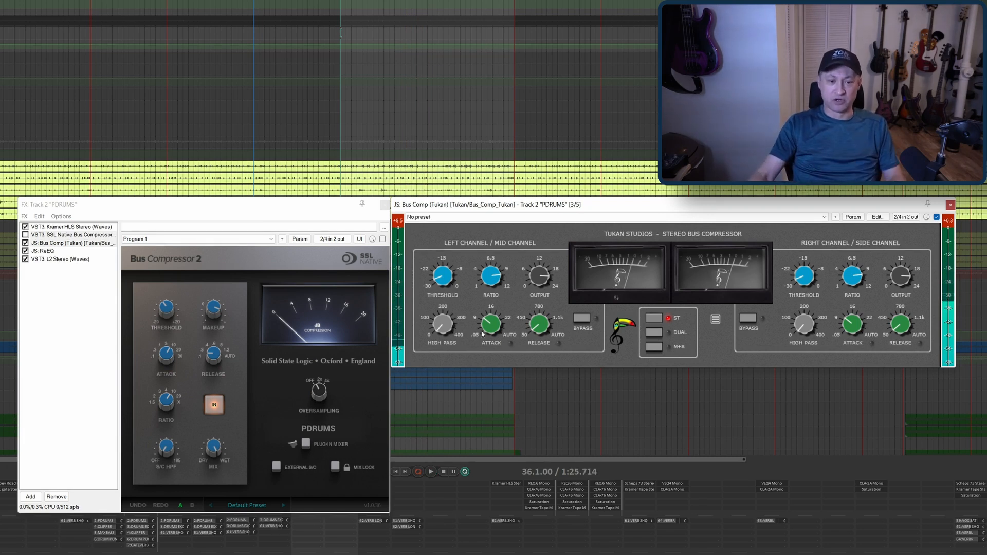
- Select the Tukan Bus Comp and audition the PDRUMS drums through it, then stop playback
left_click(71, 235)
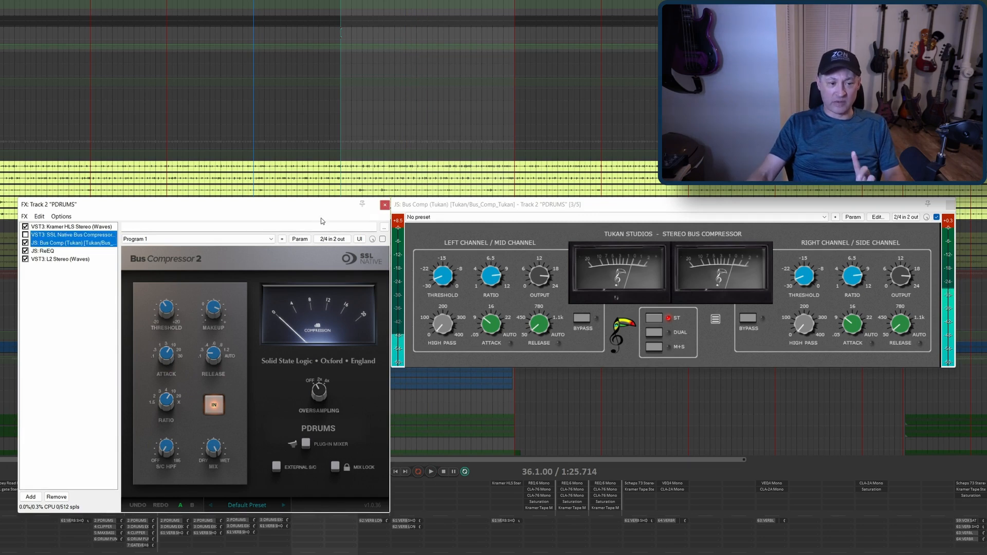
mouse_move(297, 280)
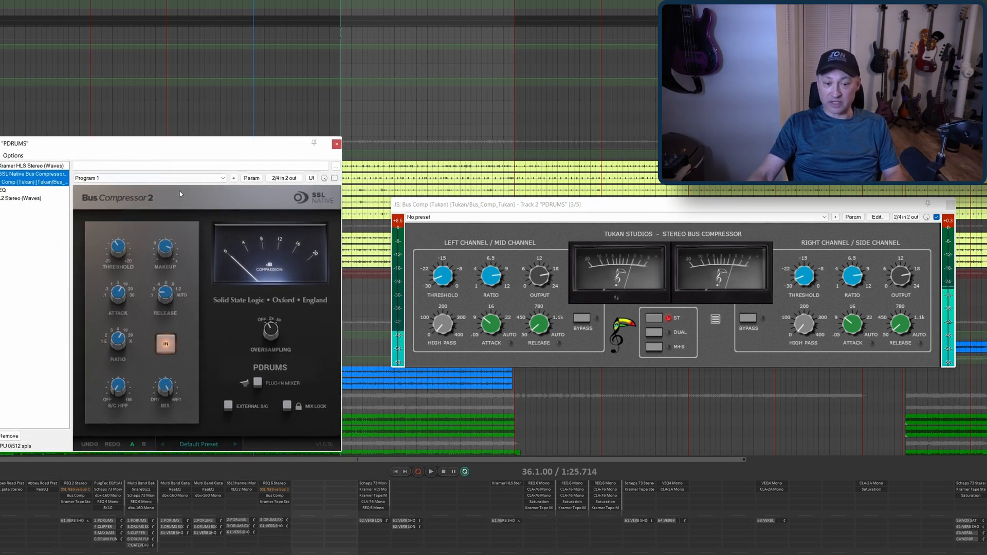
left_click(430, 472)
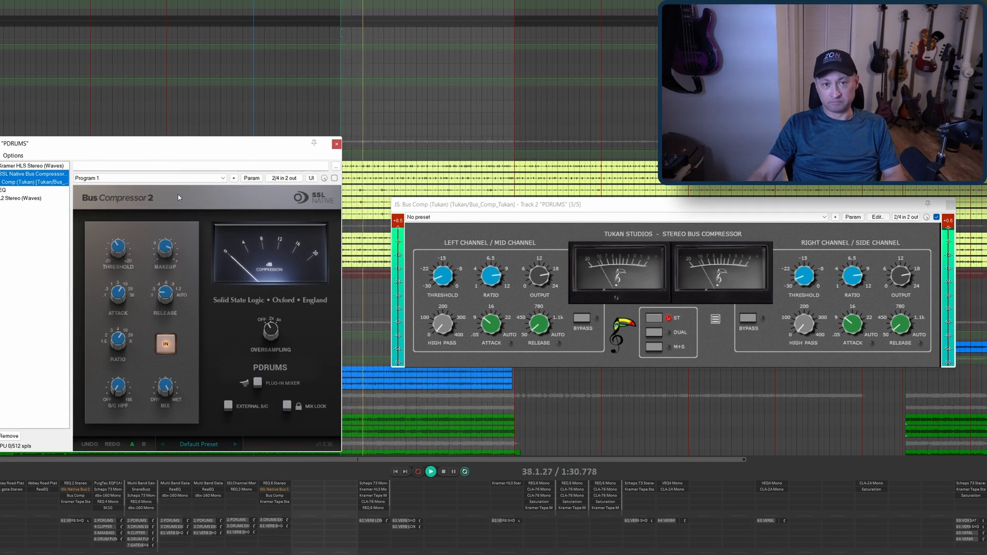
left_click(442, 472)
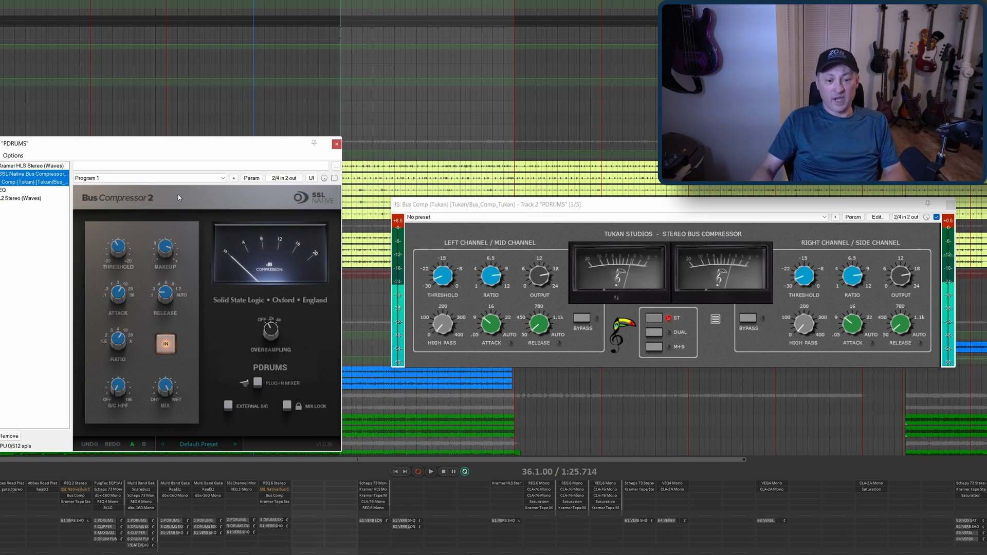